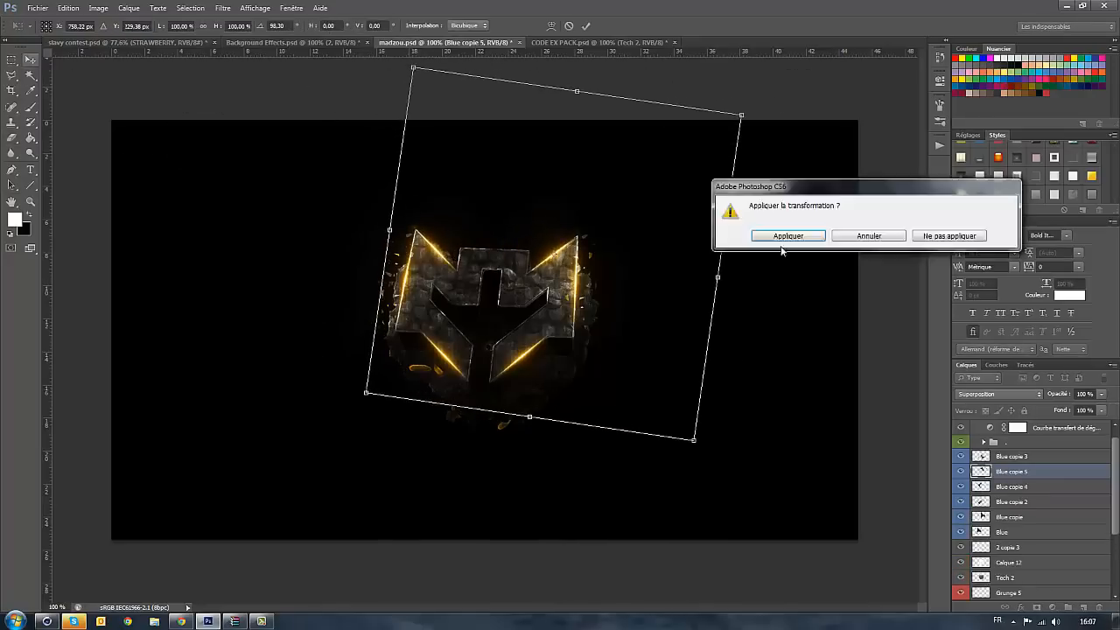
# - Apply the emblem's rotation so it sits along the top of the dark banner
pyautogui.click(787, 235)
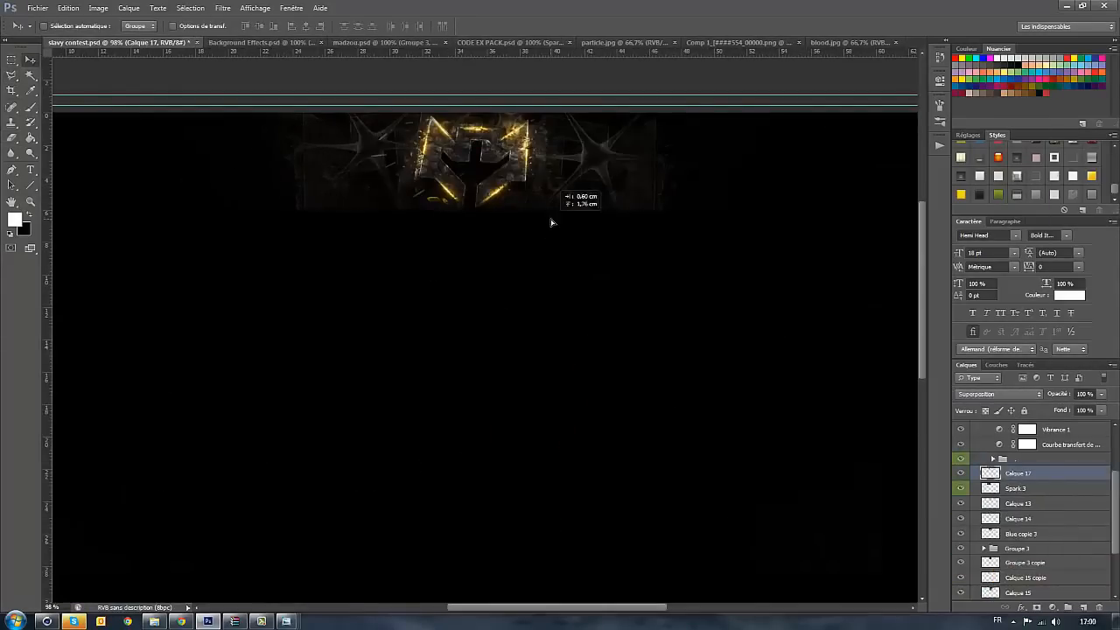
# - Commit the resized emblem and convert the pasted pineapple layer to a smart object beside it
pyautogui.click(254, 42)
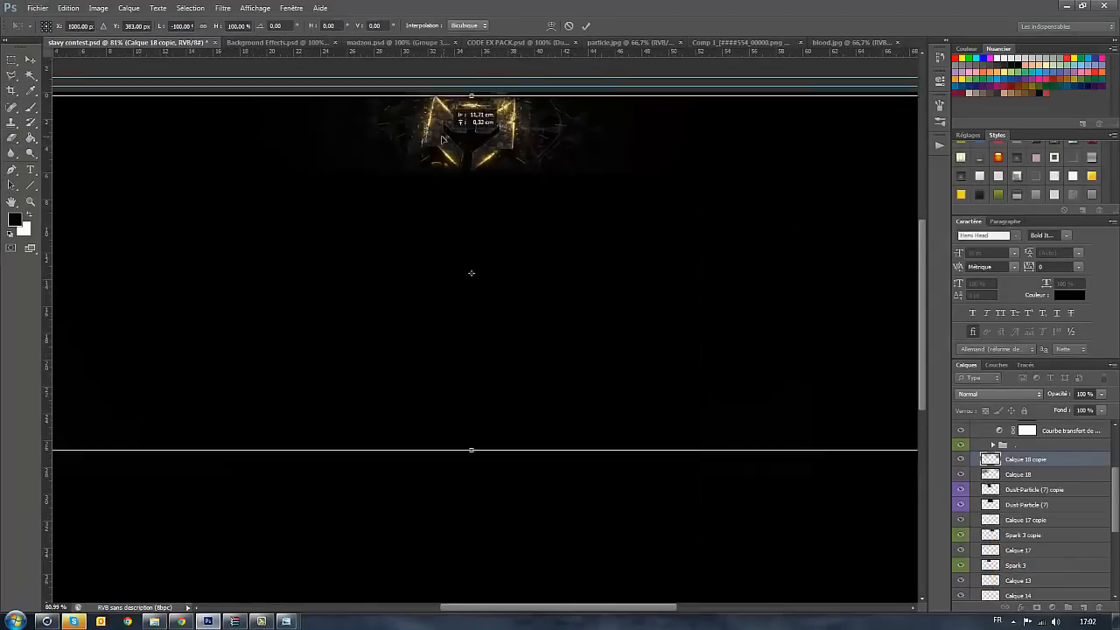
pyautogui.click(126, 621)
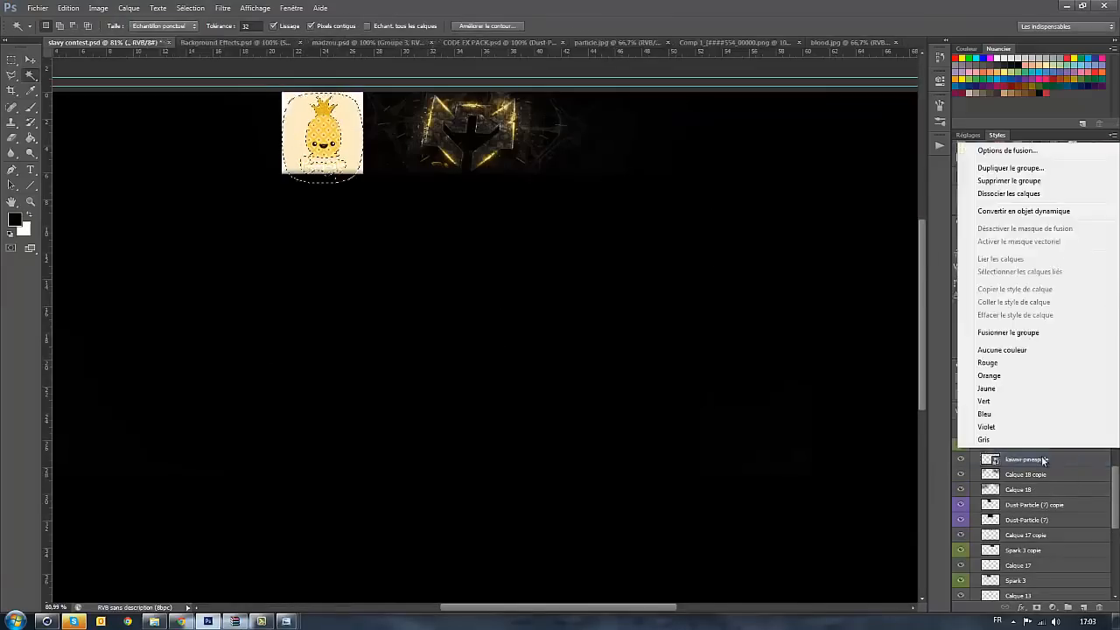
pyautogui.click(1025, 459)
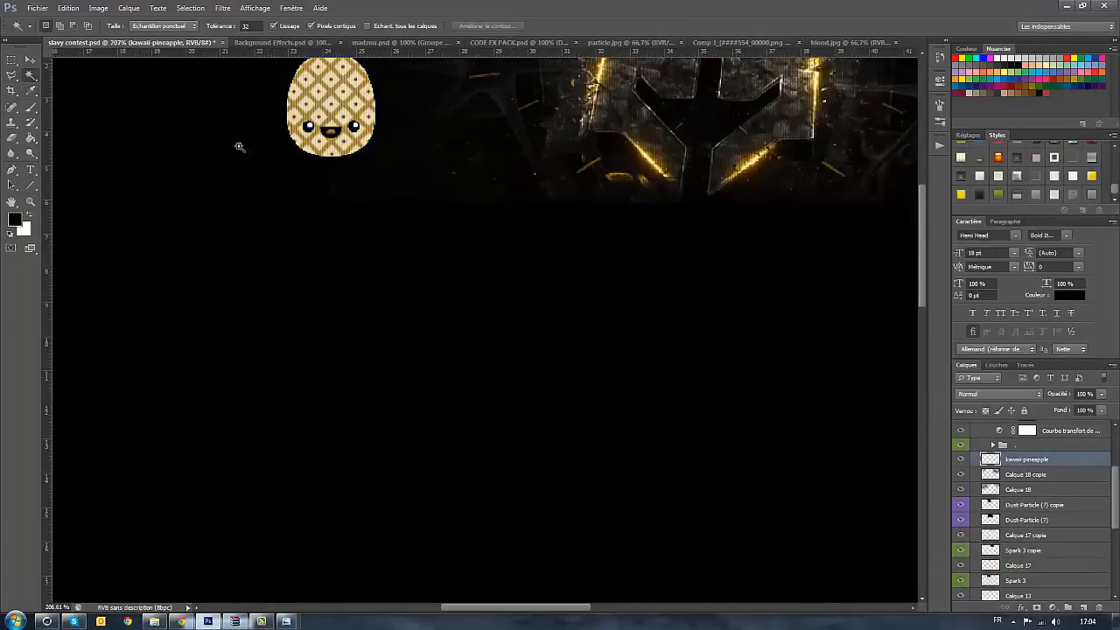